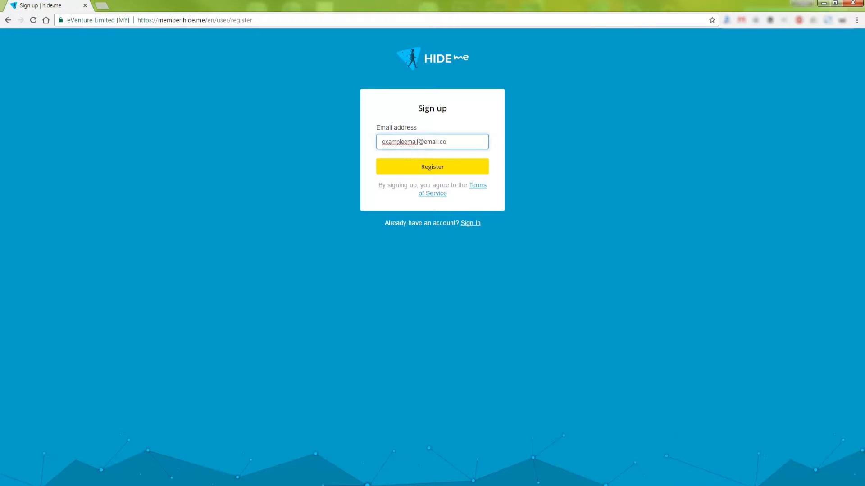
Register a free hide.me account with the entered email and open the VPN Clients list.
{"action": "left_click", "coordinate": [432, 167]}
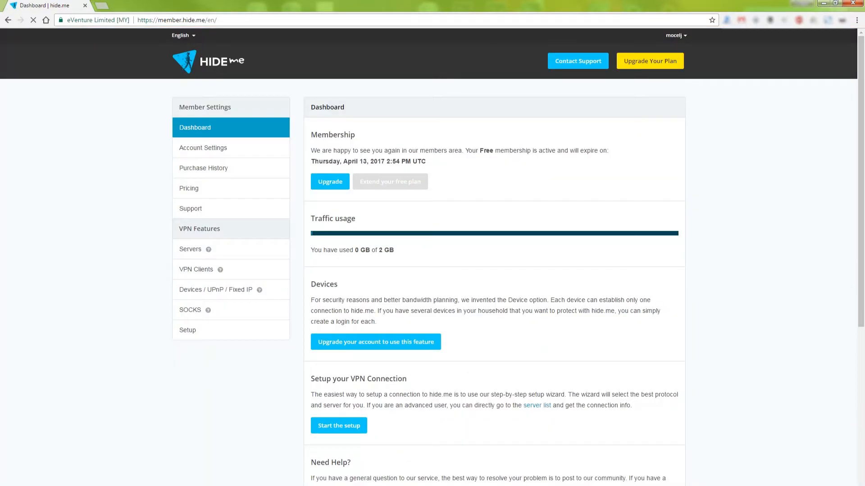
{"action": "left_click", "coordinate": [196, 269]}
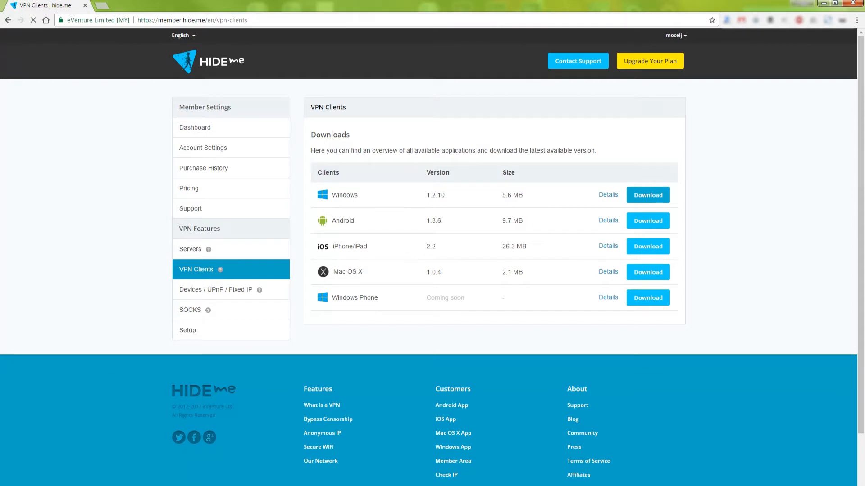
Download and run the Windows client installer, install hide.me VPN, and launch the app.
{"action": "left_click", "coordinate": [648, 194]}
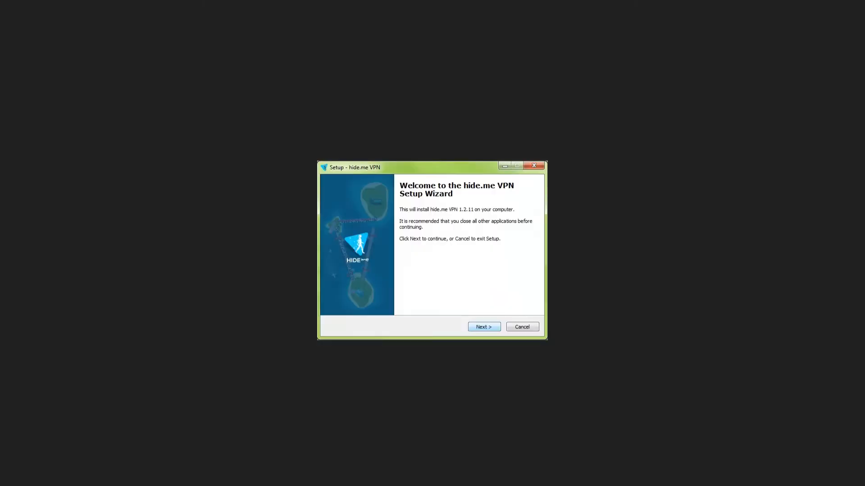
{"action": "left_click", "coordinate": [483, 327]}
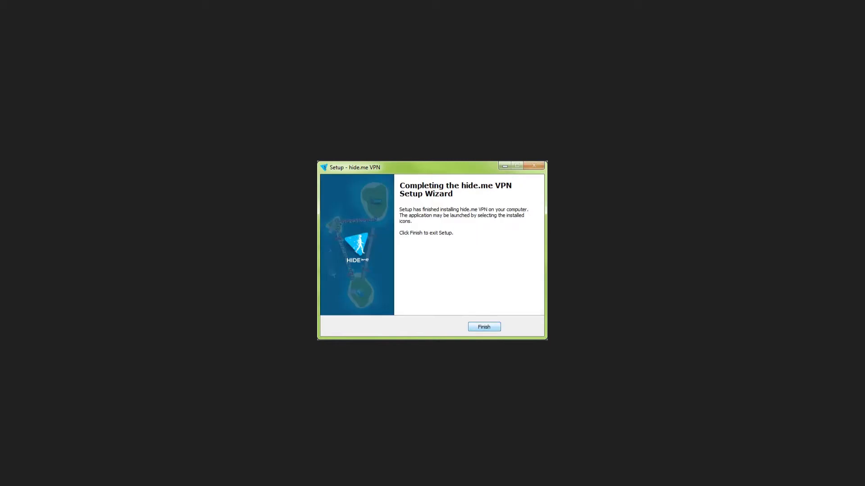
{"action": "left_click", "coordinate": [483, 326]}
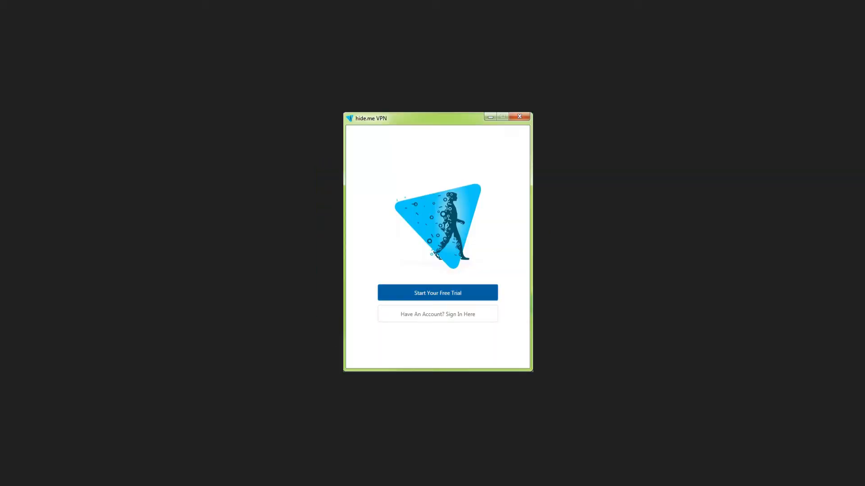
Start a baseline Speedtest in the browser against the Belgrade server, before connecting the VPN.
{"action": "left_click", "coordinate": [437, 292]}
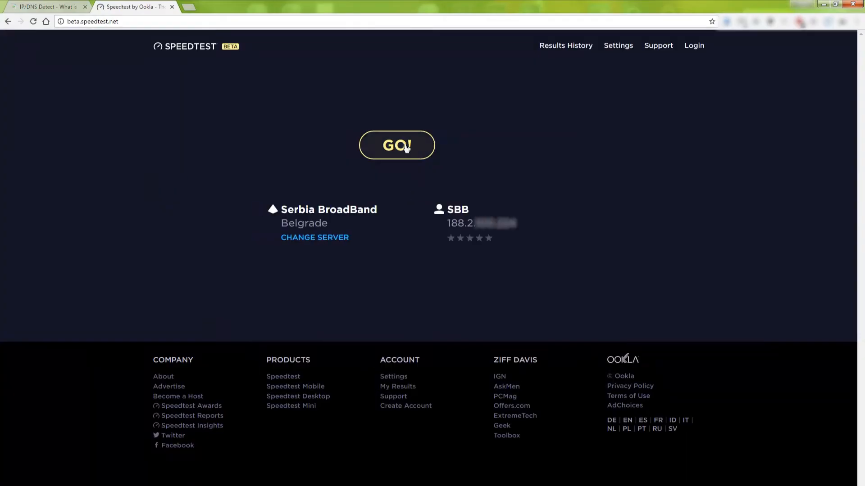
{"action": "left_click", "coordinate": [397, 145]}
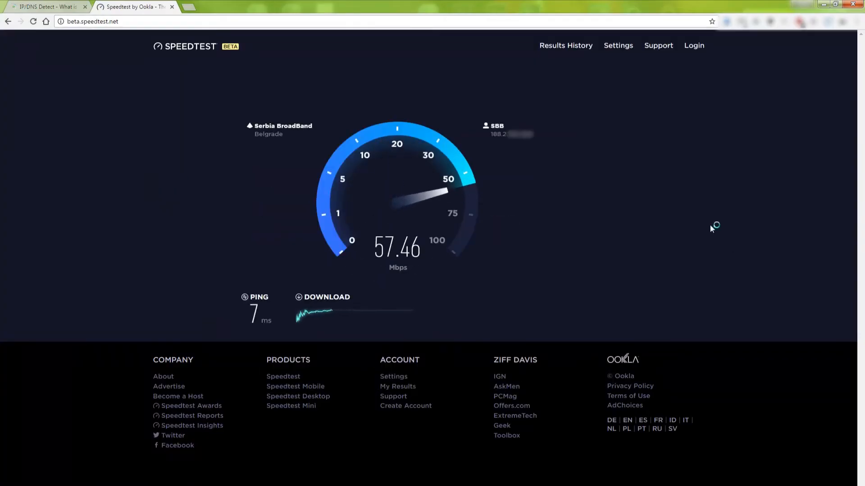